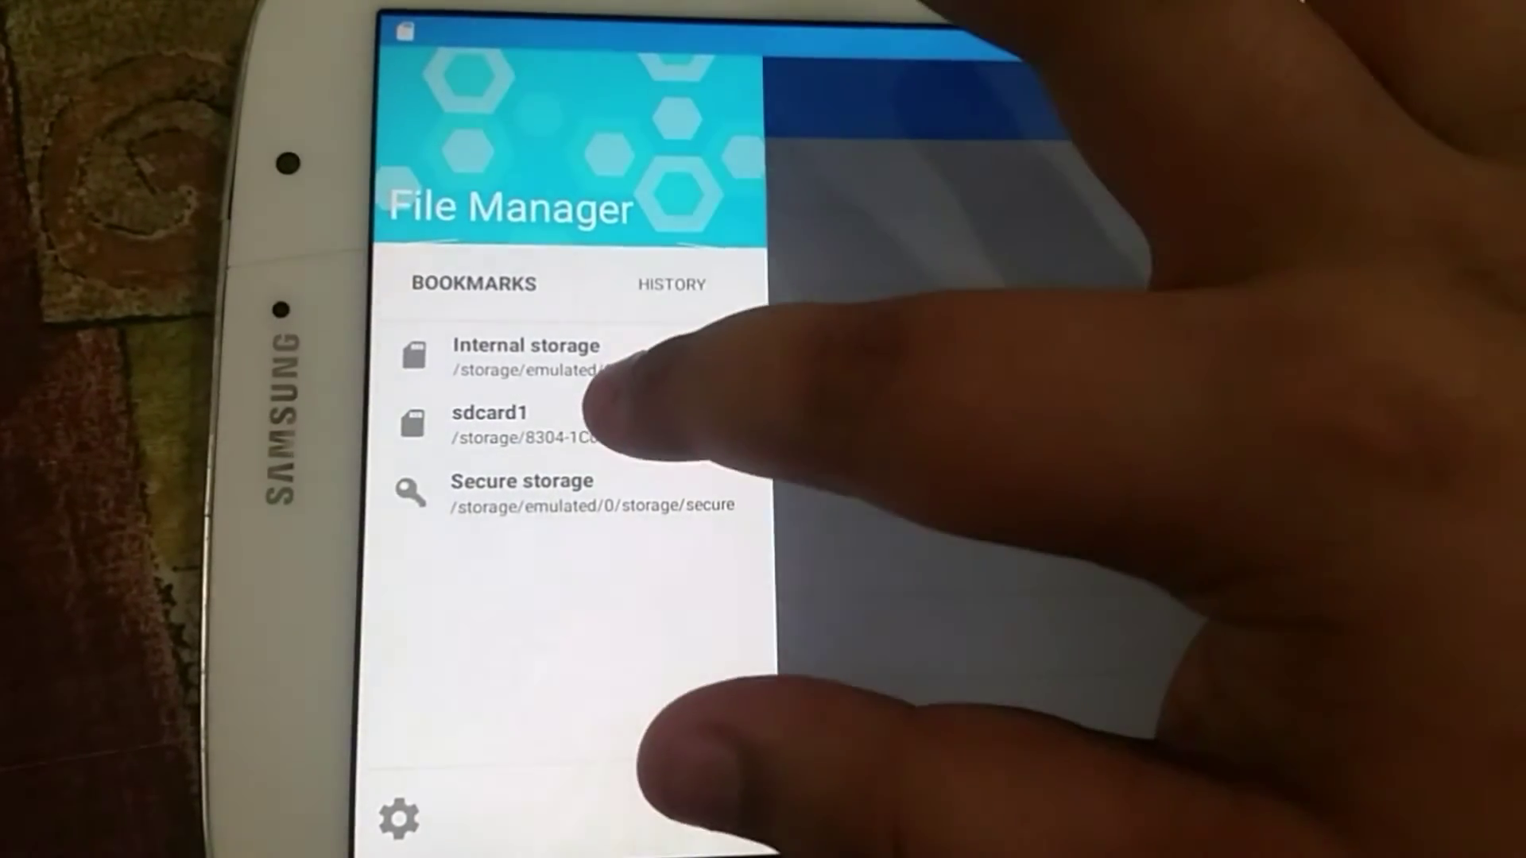
Step: Show the sdcard1 storage page with 2.97 MB used of 28.96 GB
click(490, 426)
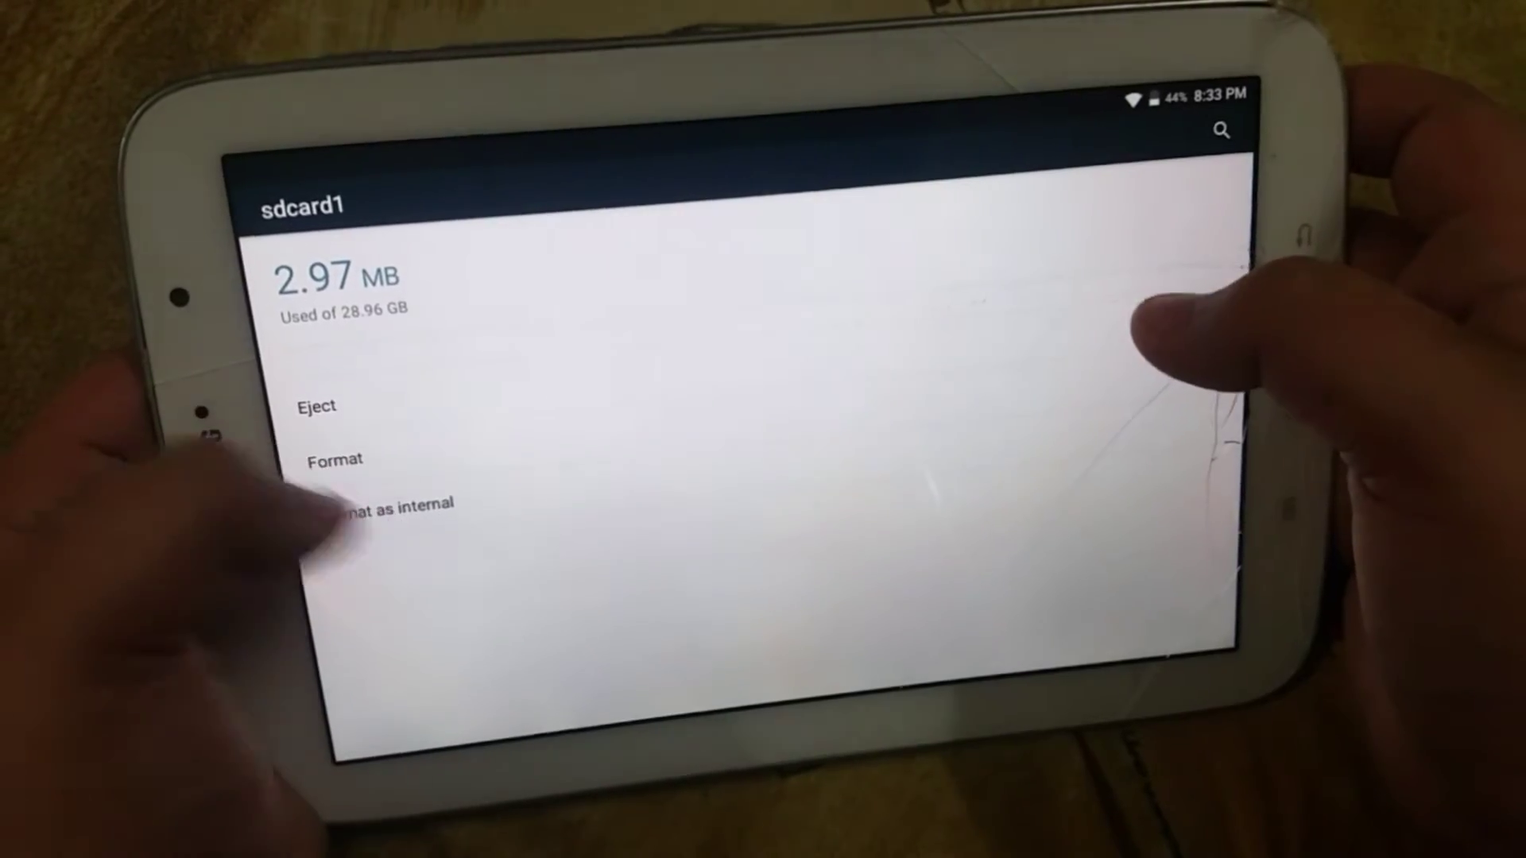
Step: Format the SD card as internal storage, confirming Erase & Format
click(380, 504)
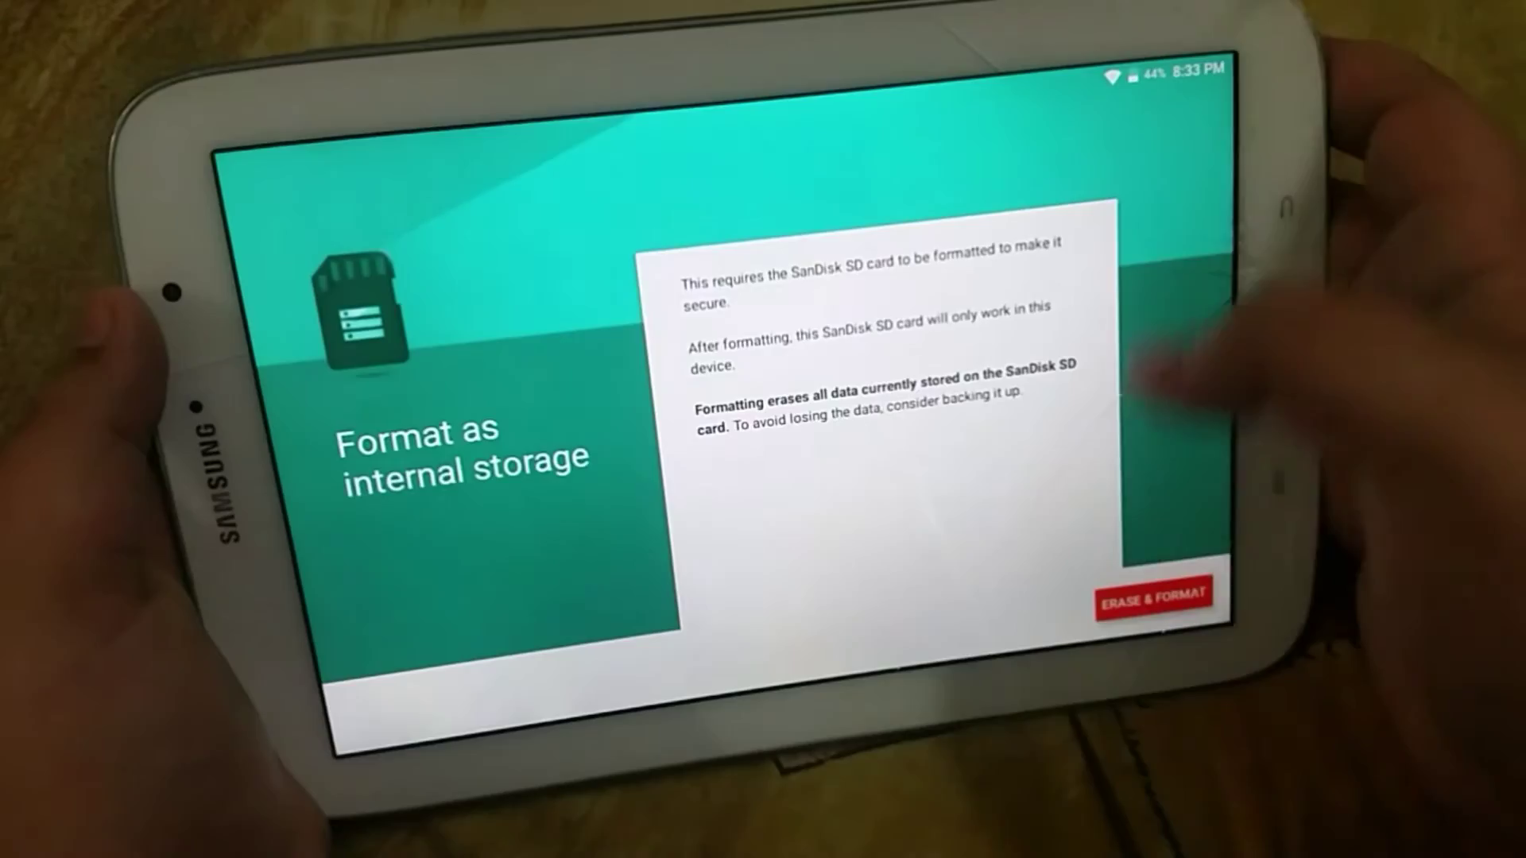
click(1154, 596)
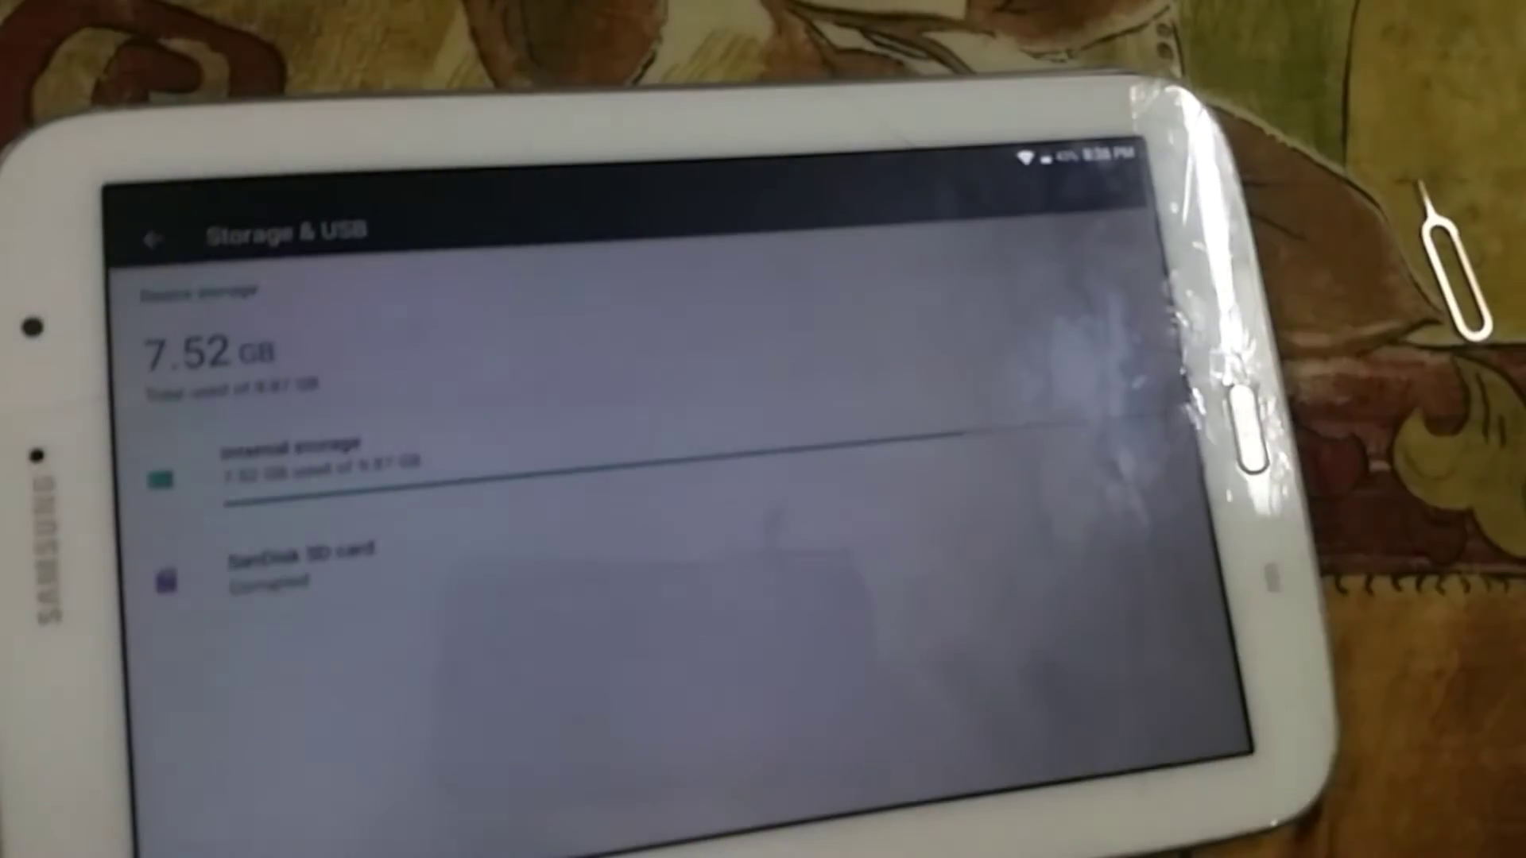
Step: Set up the corrupted SanDisk SD card until the portable-or-internal choice appears
click(283, 569)
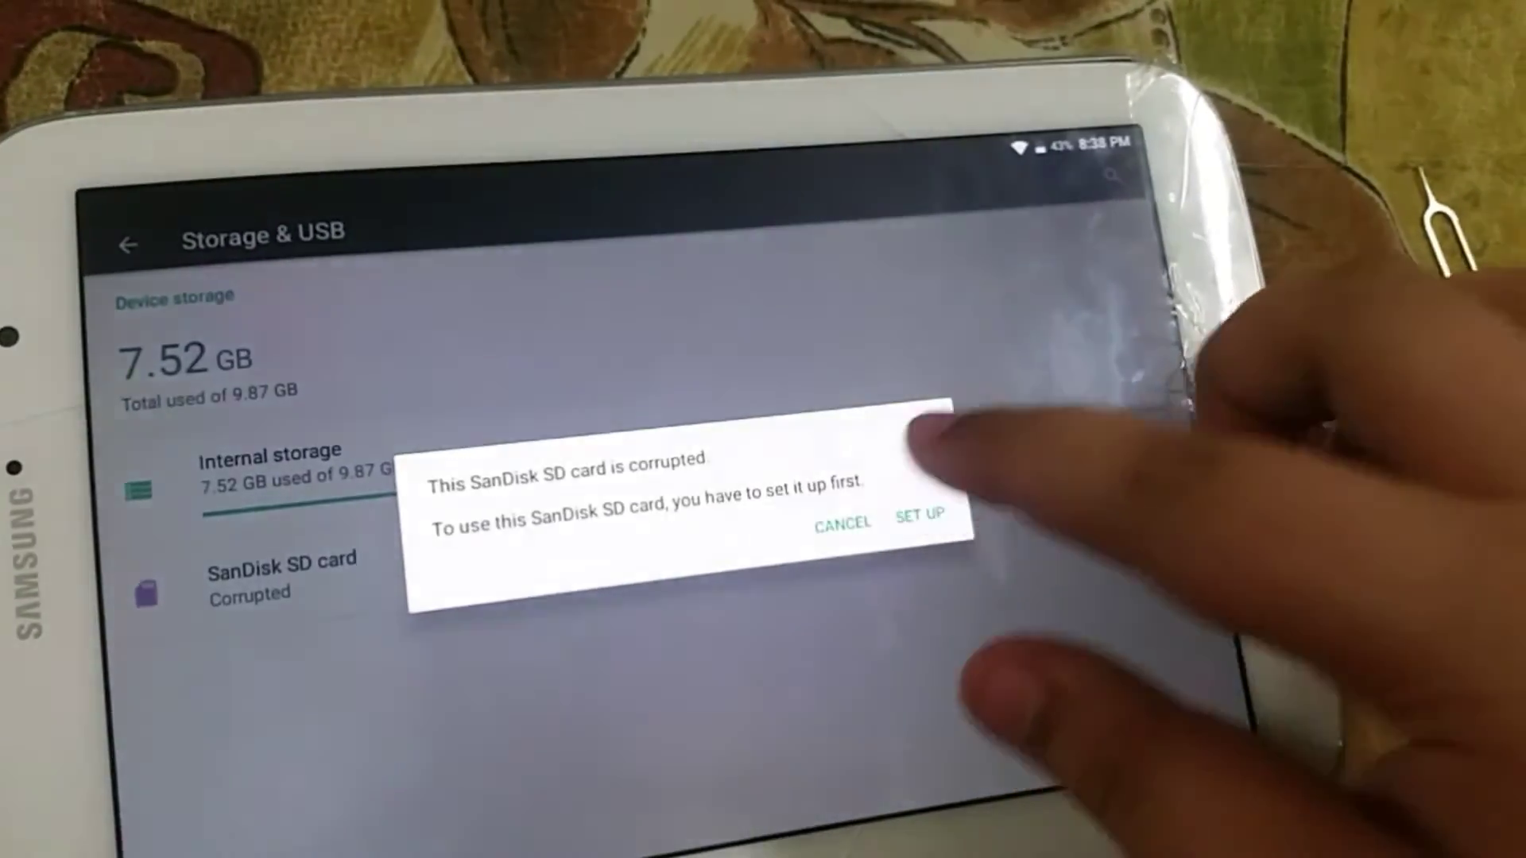
click(917, 514)
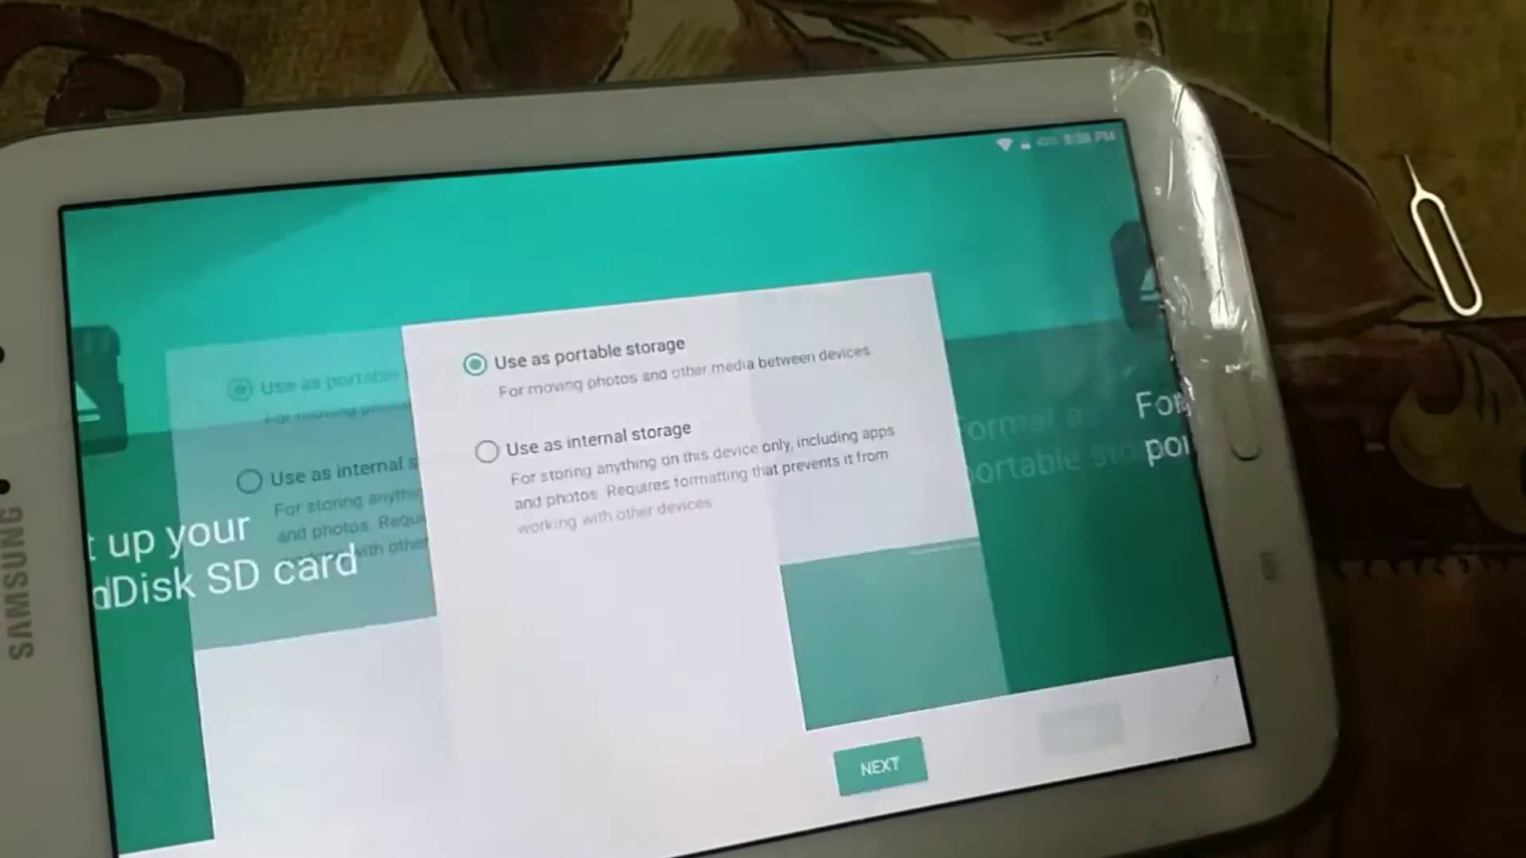
click(880, 765)
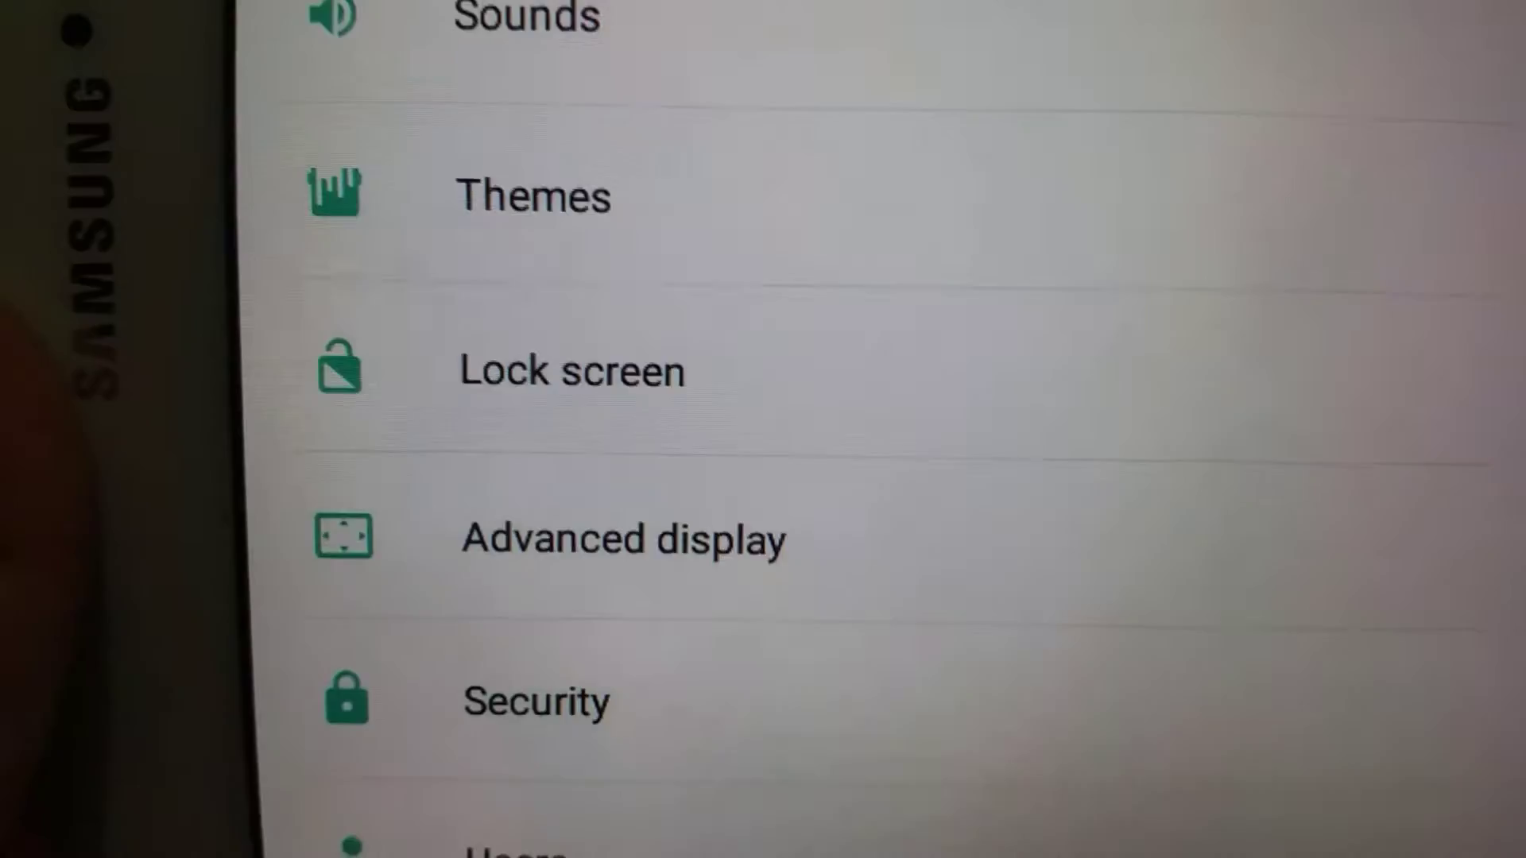
Step: Show the Advanced display page with mDNIe Scenario, Mode and Negative mode options
click(623, 538)
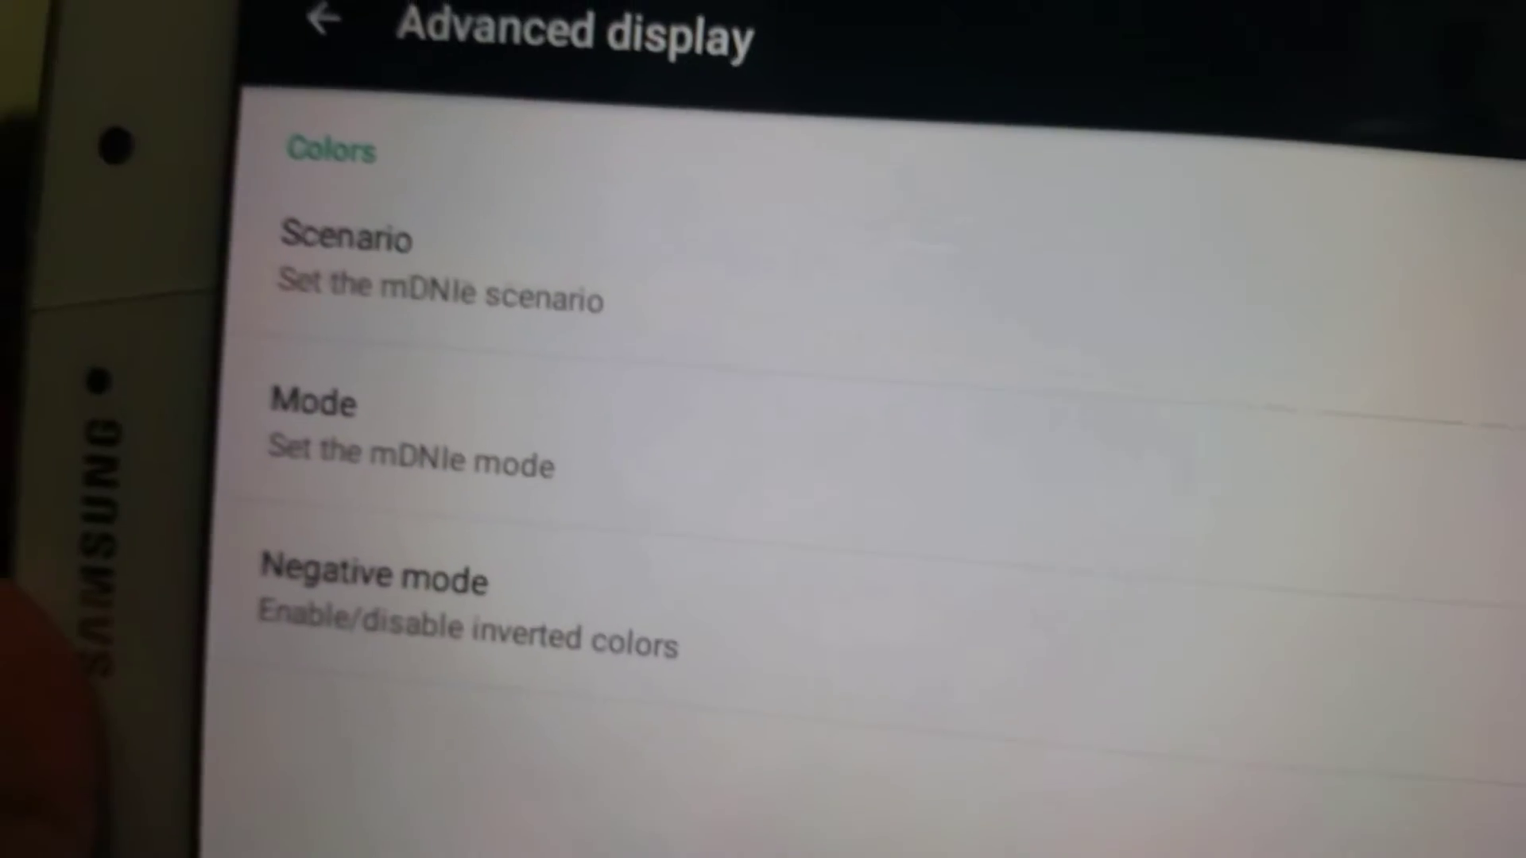